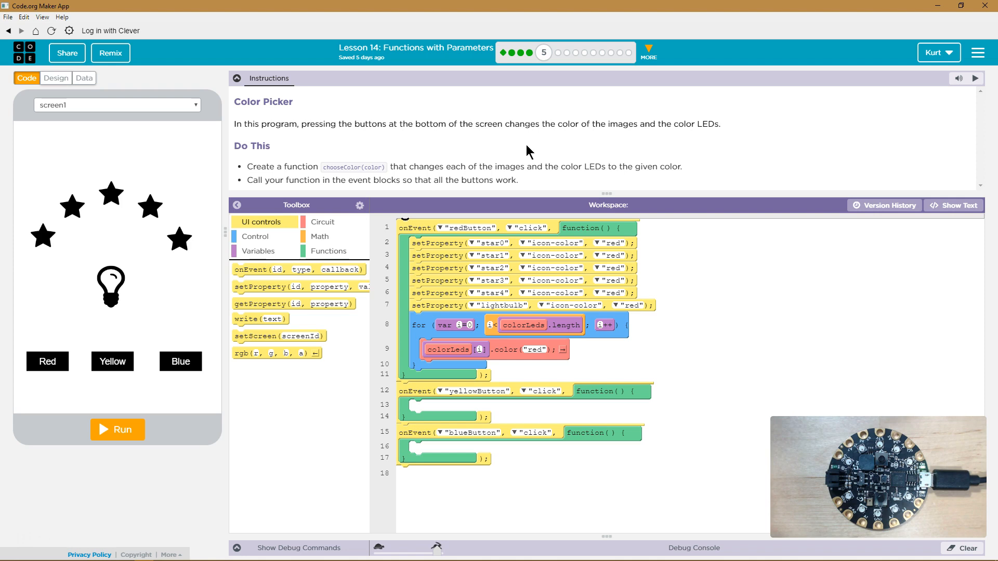
{"action": "mouse_move", "coordinate": [478, 181]}
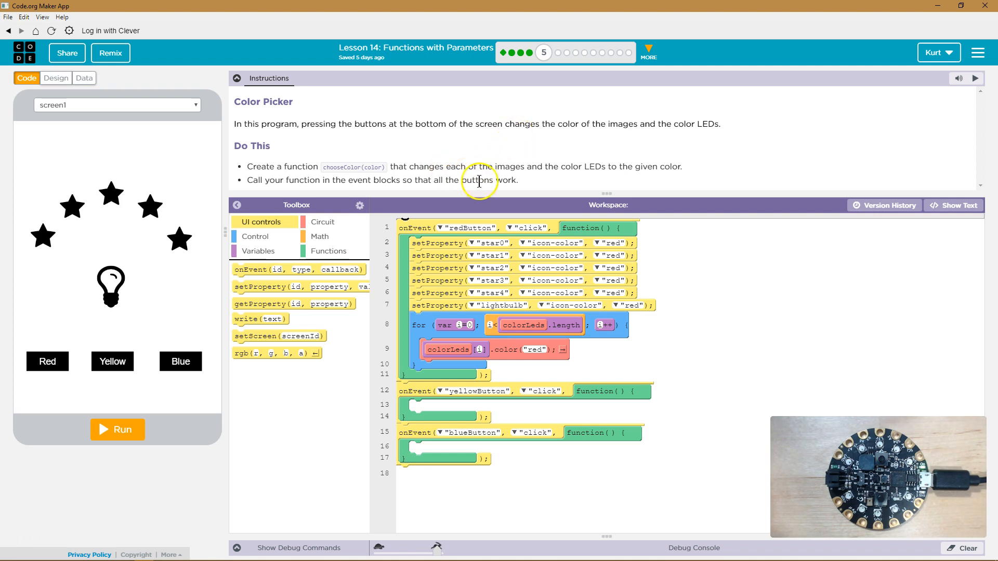
{"action": "mouse_move", "coordinate": [566, 170]}
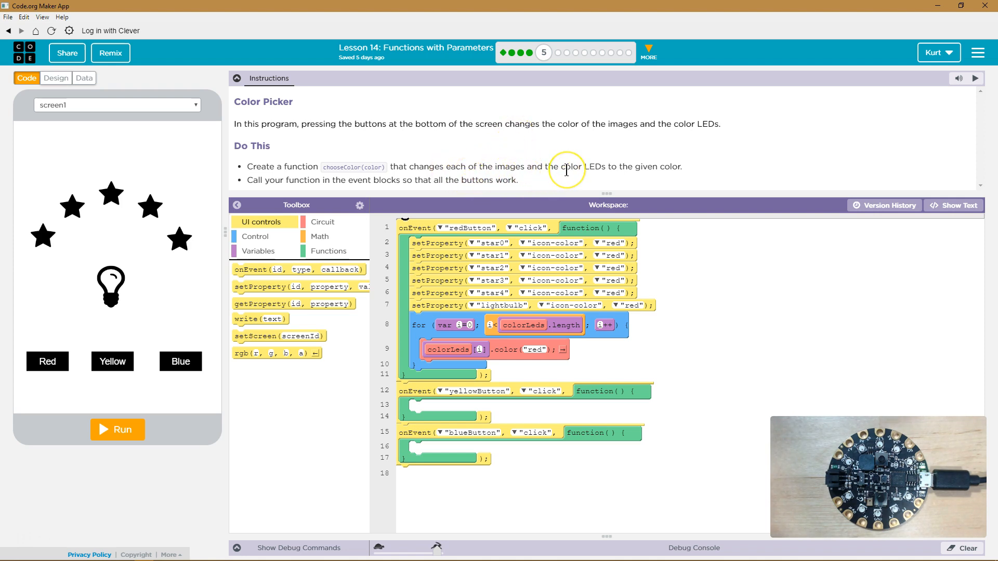
{"action": "mouse_move", "coordinate": [566, 170]}
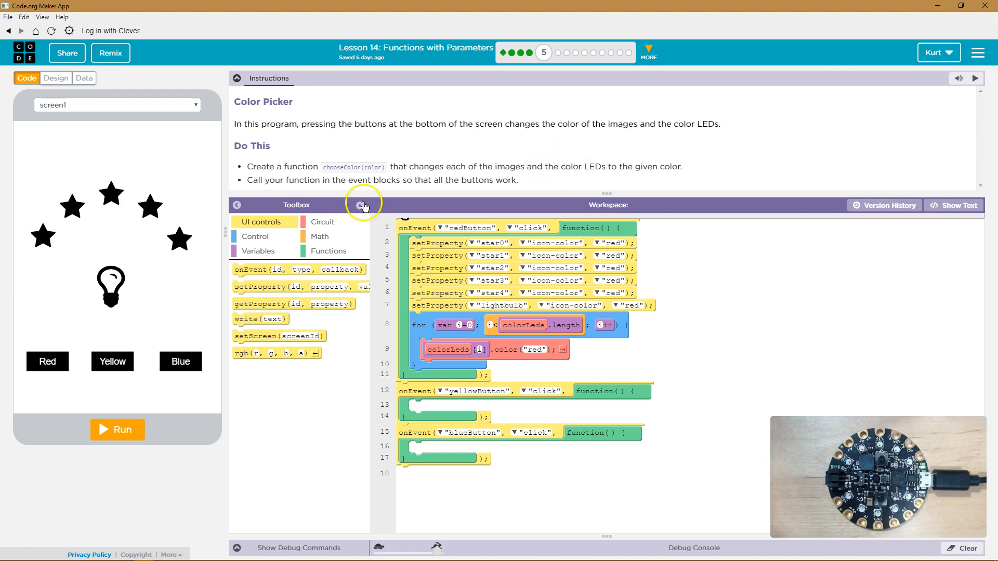
{"action": "mouse_move", "coordinate": [474, 192]}
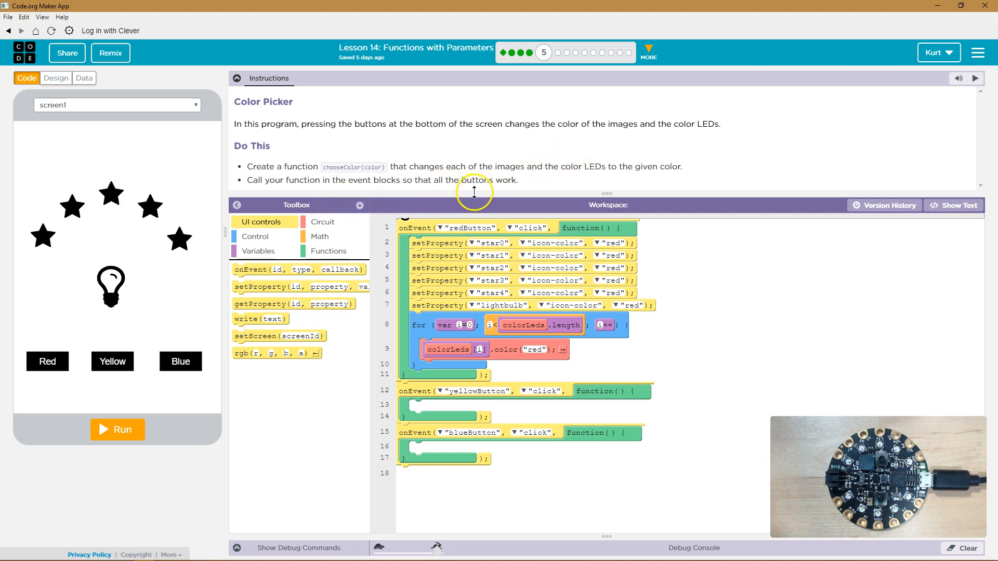
{"action": "mouse_move", "coordinate": [504, 185]}
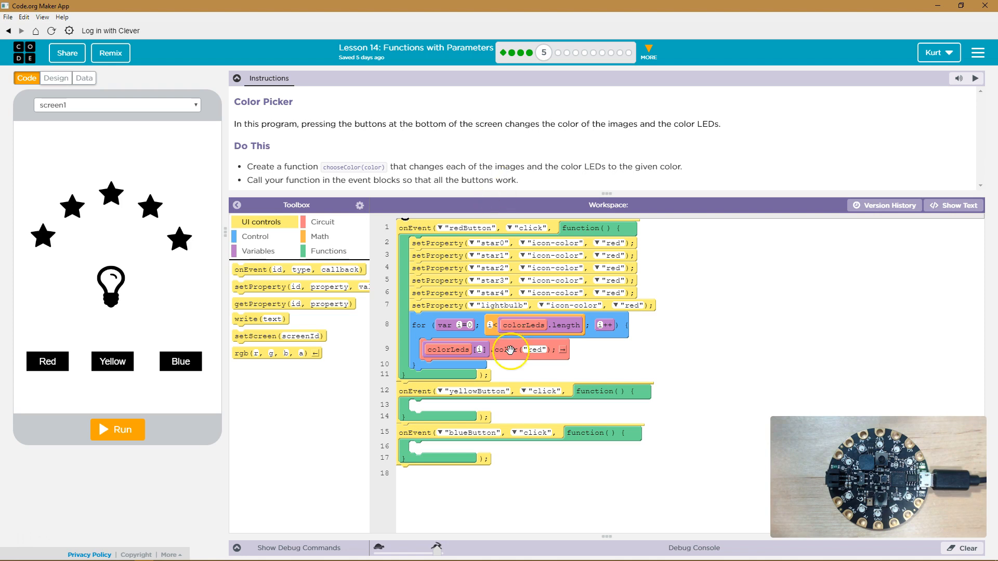
{"action": "mouse_move", "coordinate": [531, 238]}
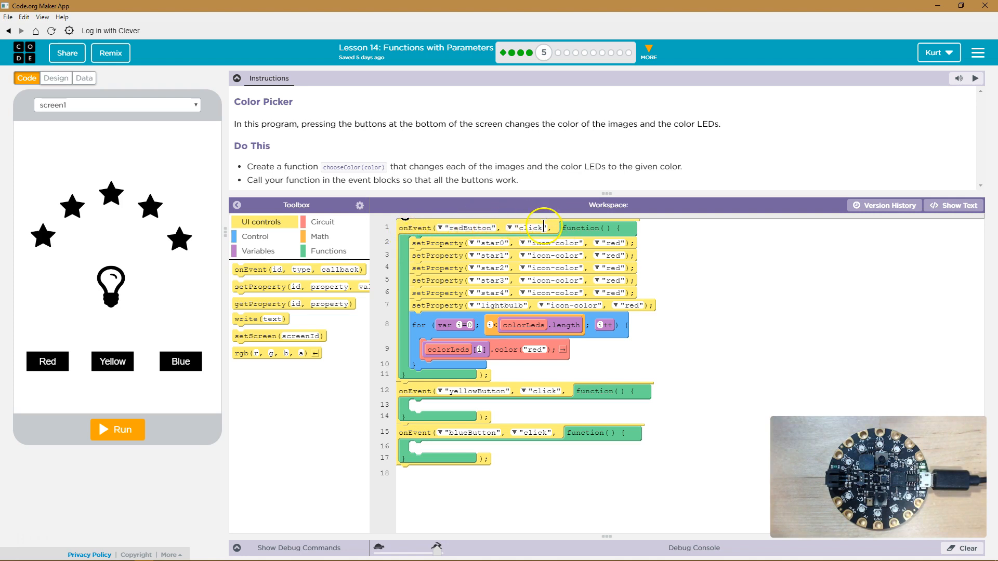
{"action": "mouse_move", "coordinate": [592, 228]}
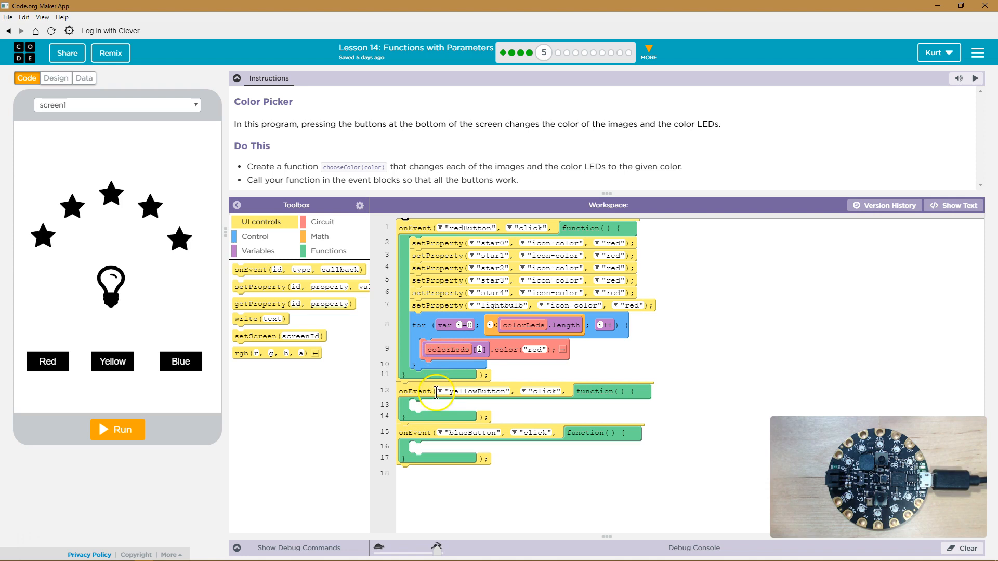
{"action": "mouse_move", "coordinate": [433, 249]}
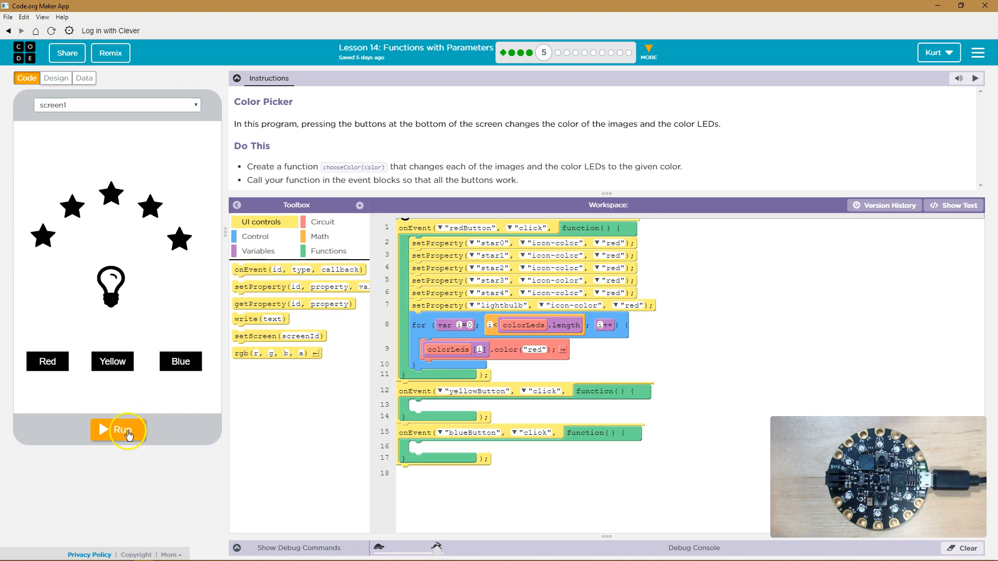
Step: Start the Color Picker and press Red, lighting the stars, bulb and board LEDs red
{"action": "left_click", "coordinate": [121, 430]}
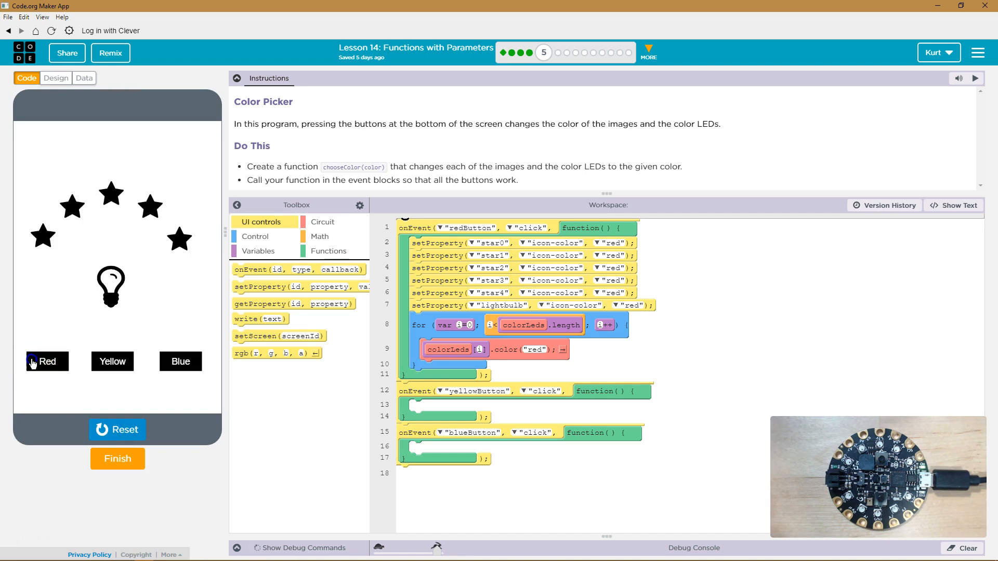
{"action": "left_click", "coordinate": [48, 361]}
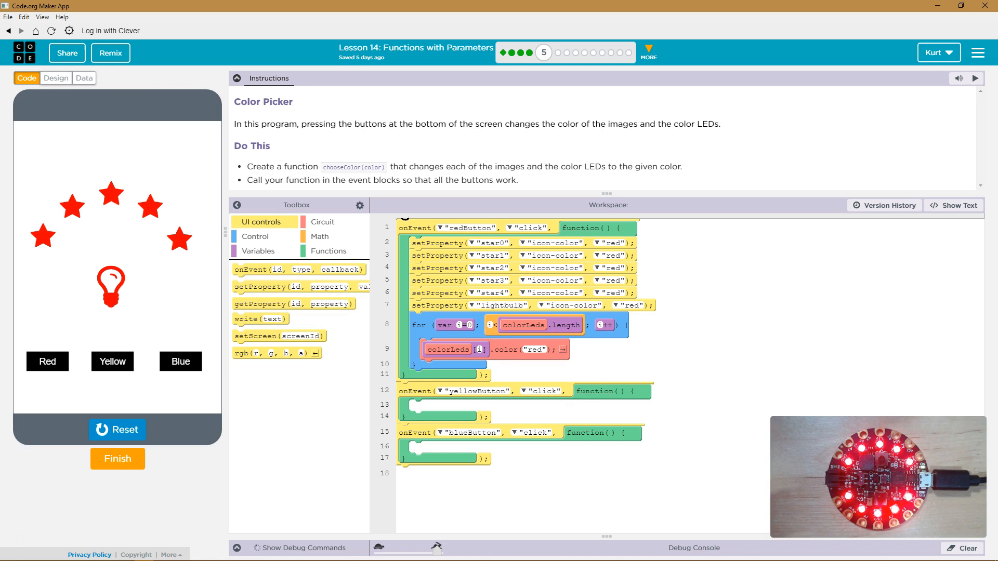
{"action": "mouse_move", "coordinate": [573, 390]}
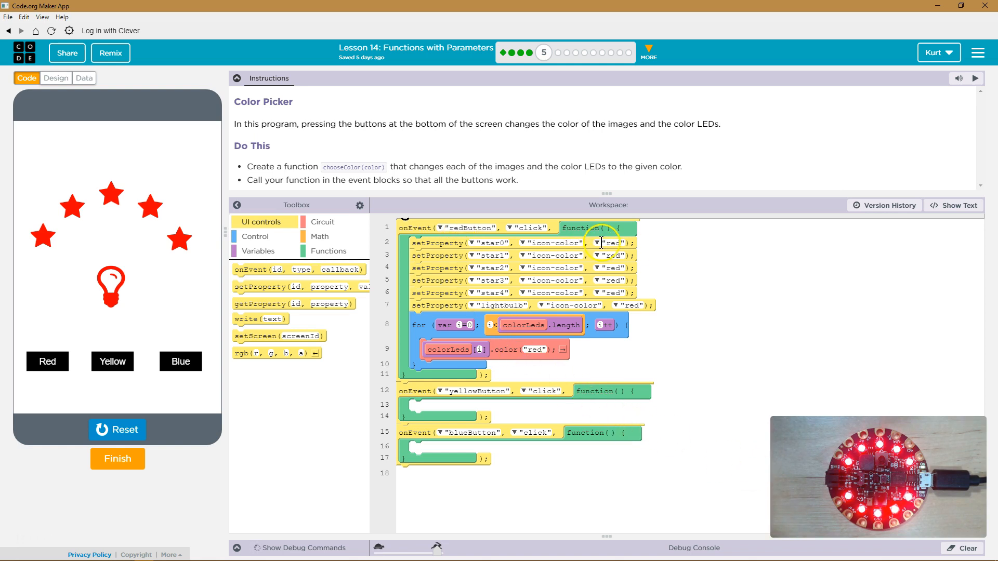
Step: Reset the running app so the stars and bulb return to black and the LEDs go dark
{"action": "left_click", "coordinate": [117, 430]}
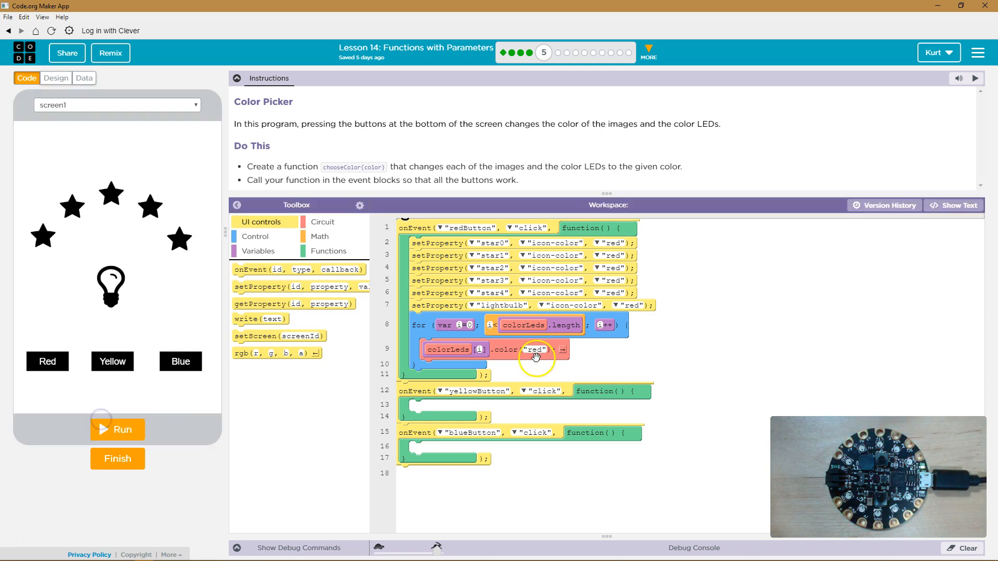
{"action": "mouse_move", "coordinate": [611, 247]}
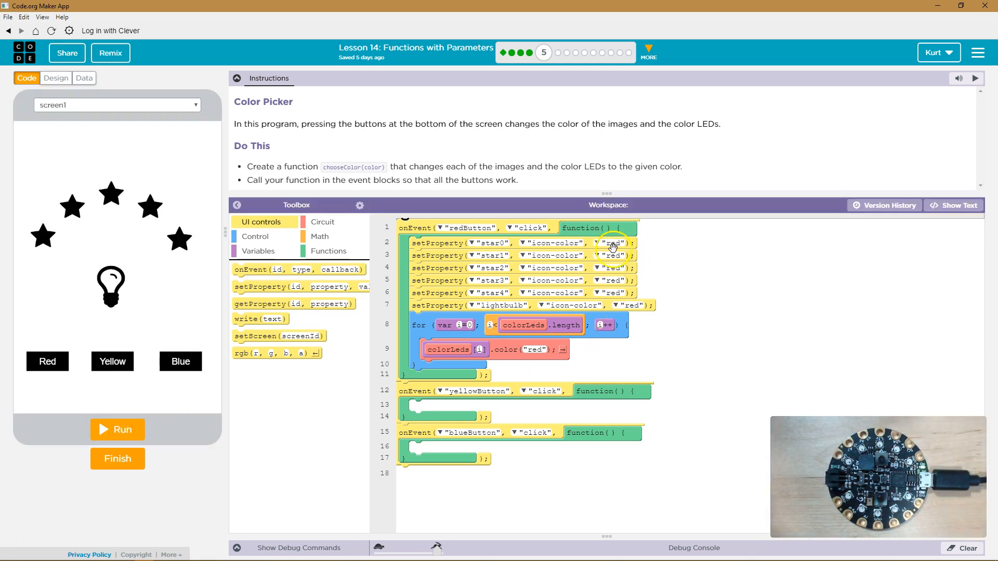
{"action": "mouse_move", "coordinate": [556, 256]}
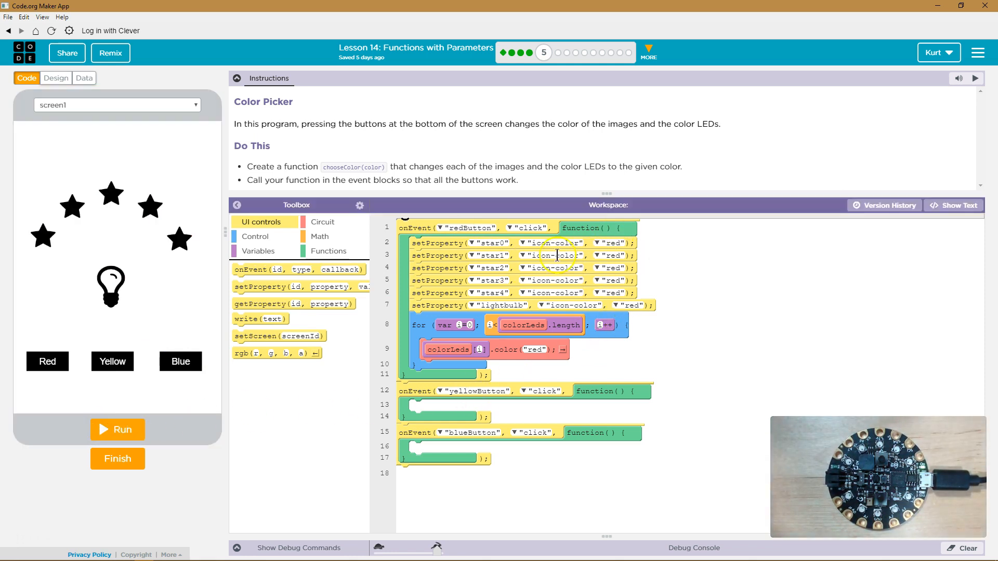
{"action": "mouse_move", "coordinate": [630, 290]}
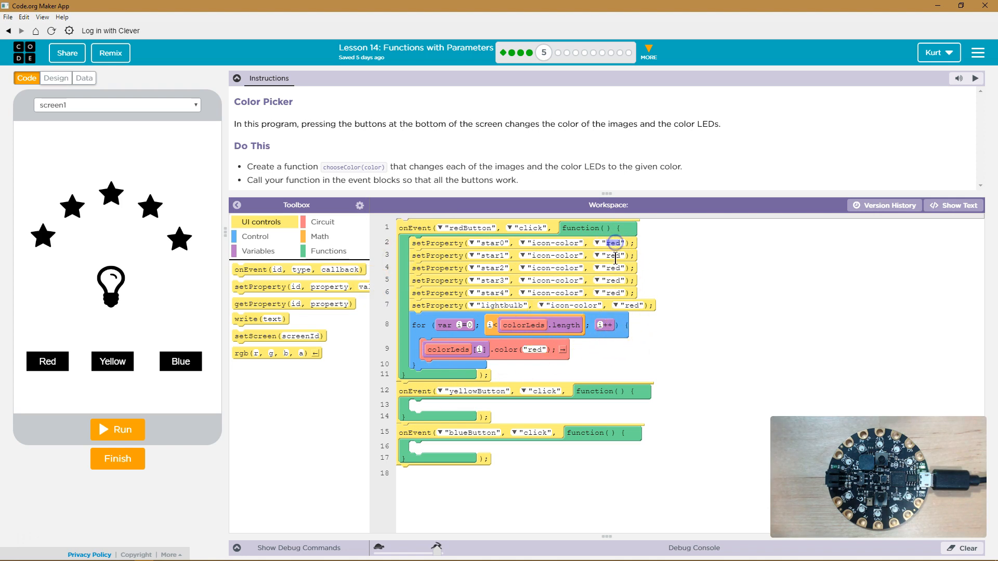
{"action": "mouse_move", "coordinate": [484, 270]}
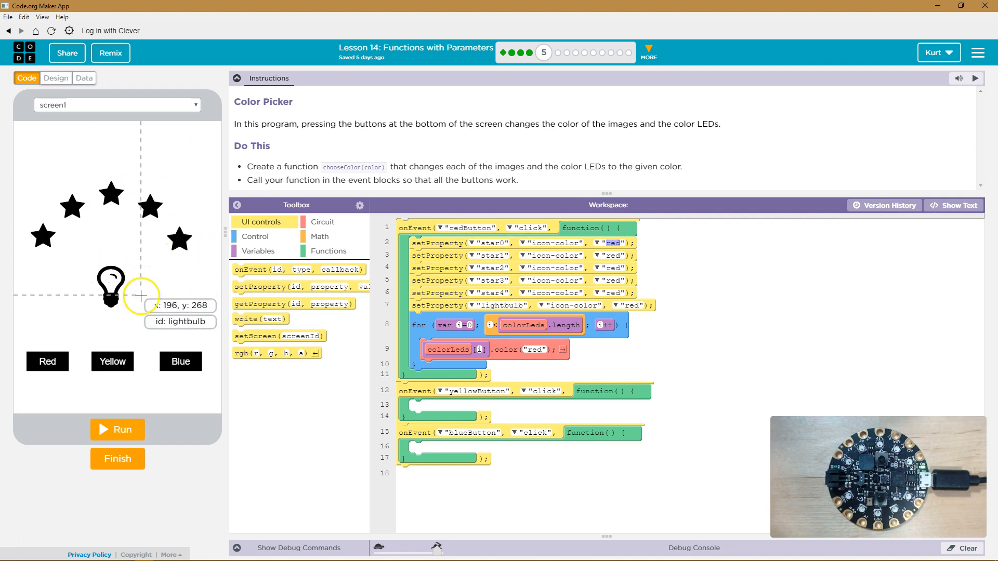
{"action": "mouse_move", "coordinate": [530, 365]}
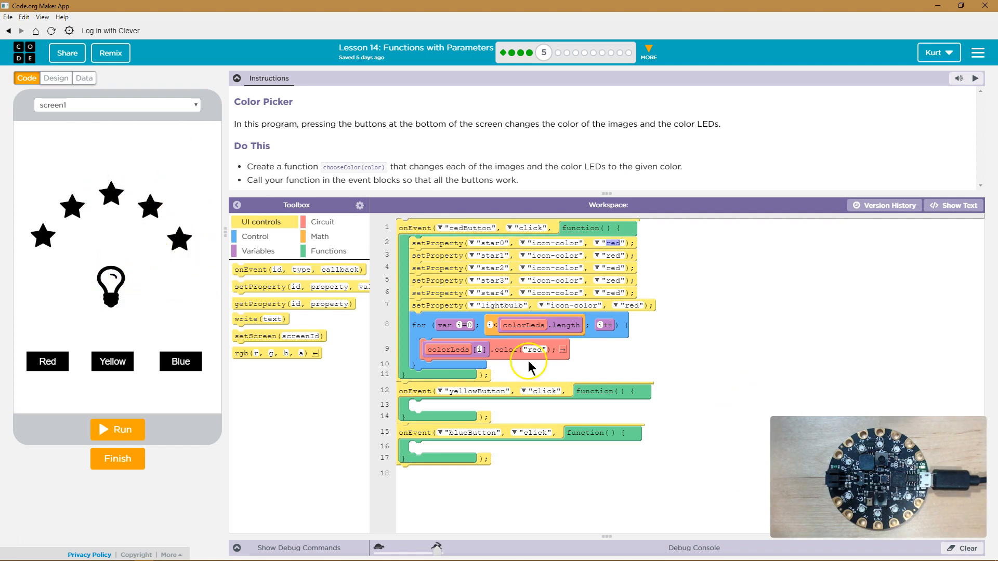
{"action": "mouse_move", "coordinate": [502, 371]}
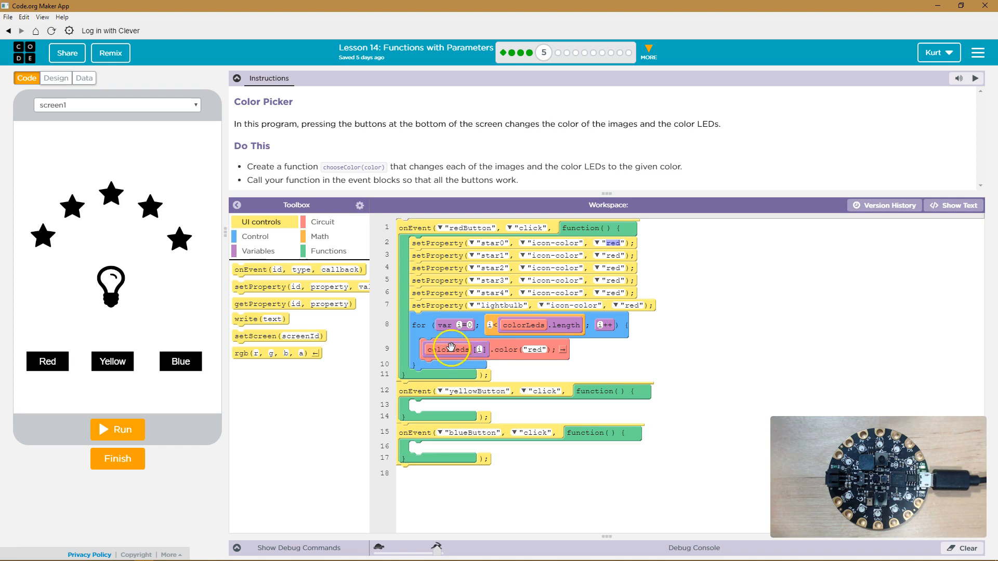
{"action": "mouse_move", "coordinate": [478, 348]}
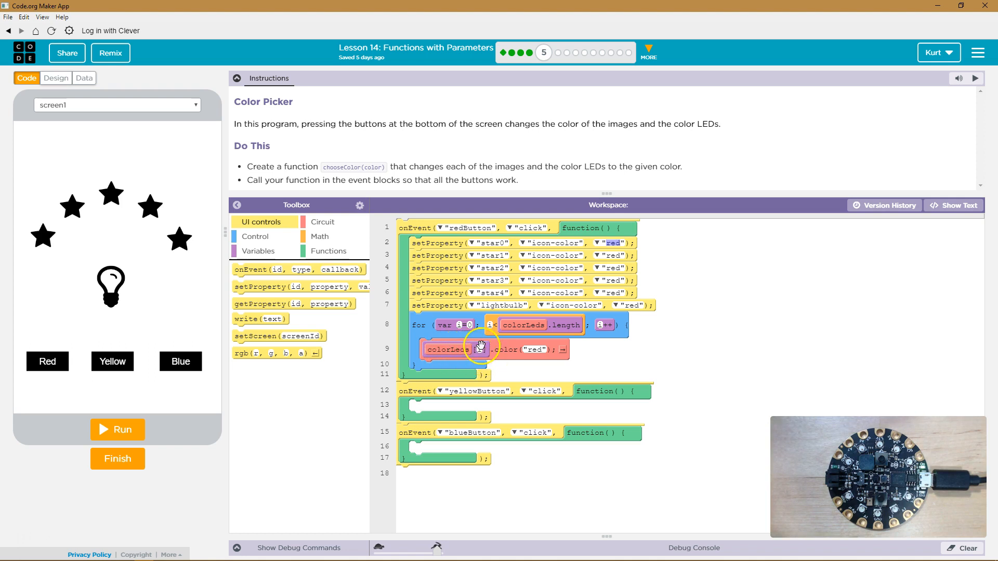
{"action": "mouse_move", "coordinate": [548, 378]}
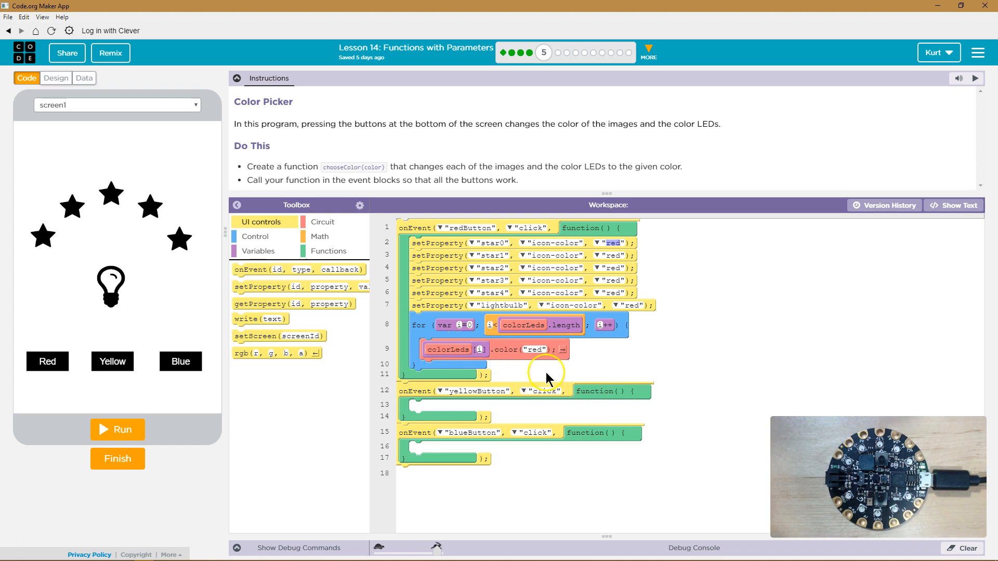
{"action": "mouse_move", "coordinate": [528, 374]}
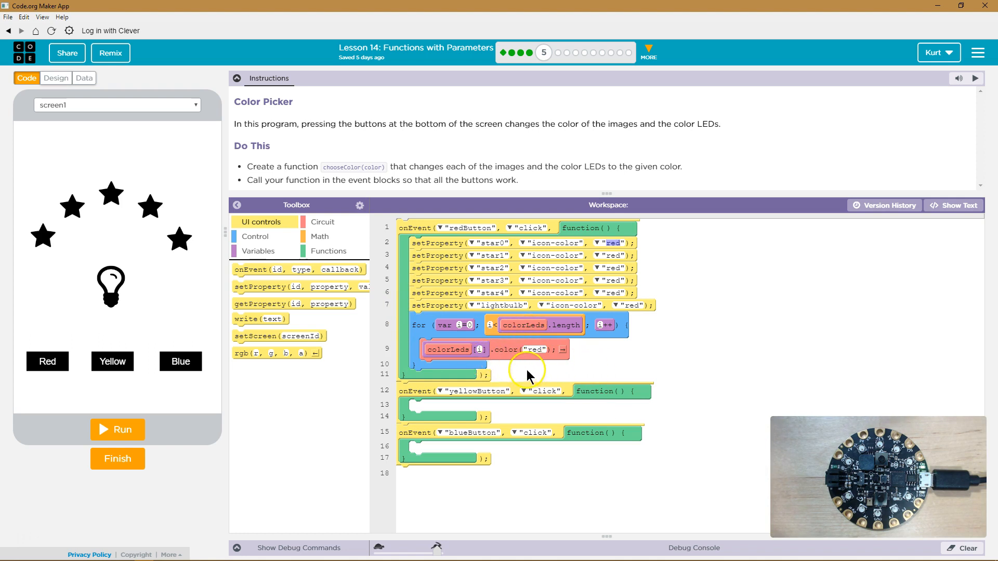
{"action": "mouse_move", "coordinate": [525, 348]}
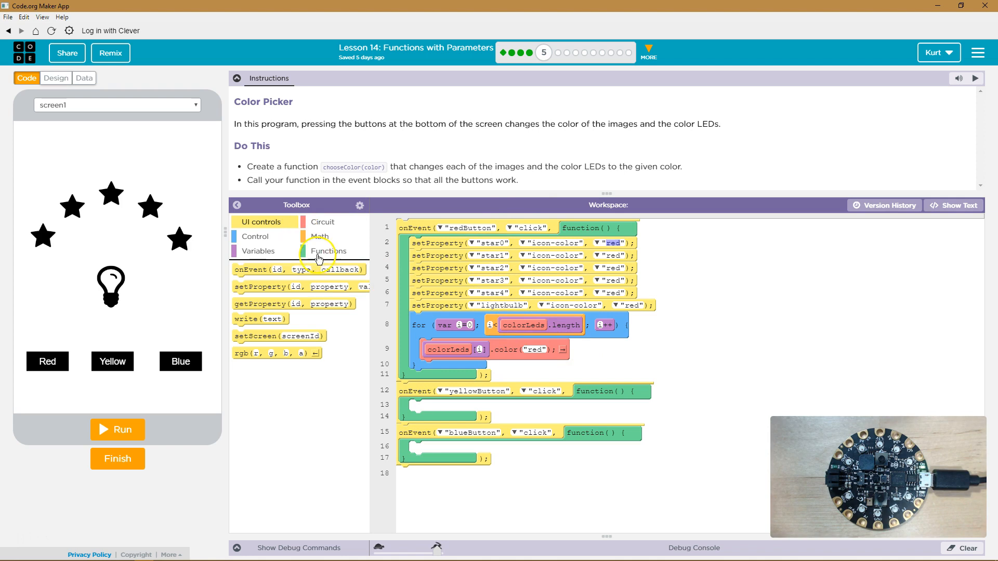
Step: Add a myFunction(n) block from the Functions category below the event handlers at line 17
{"action": "left_click", "coordinate": [328, 250]}
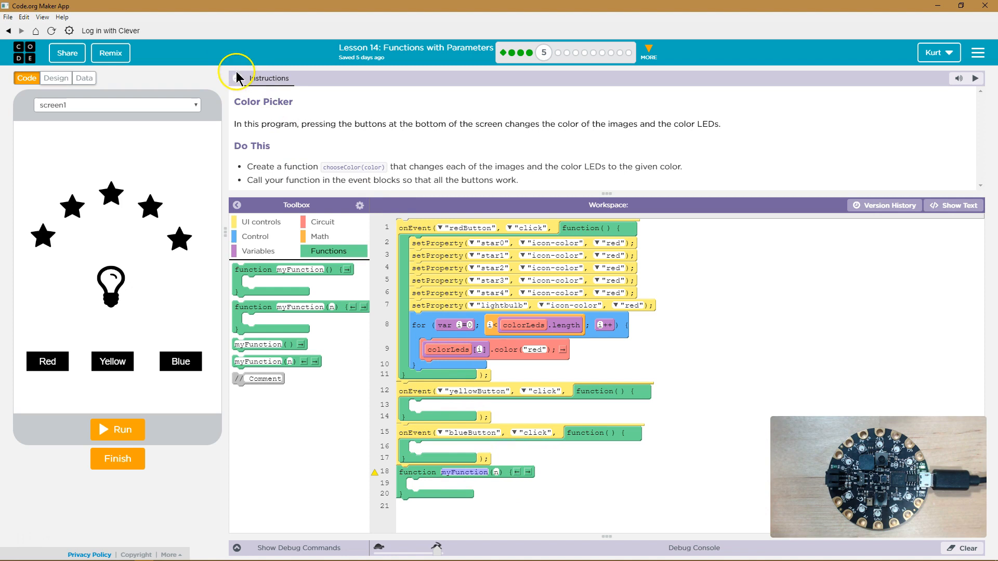
{"action": "left_click", "coordinate": [237, 77]}
{"action": "type", "text": "col"}
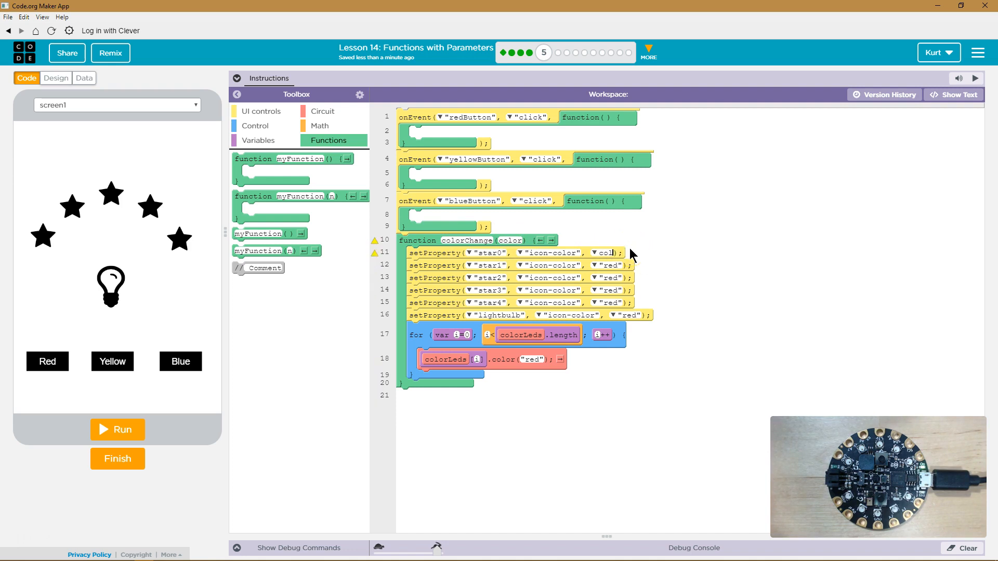
Step: Replace "red" with the color parameter for star0, star4 and the board LEDs
{"action": "left_click", "coordinate": [607, 252]}
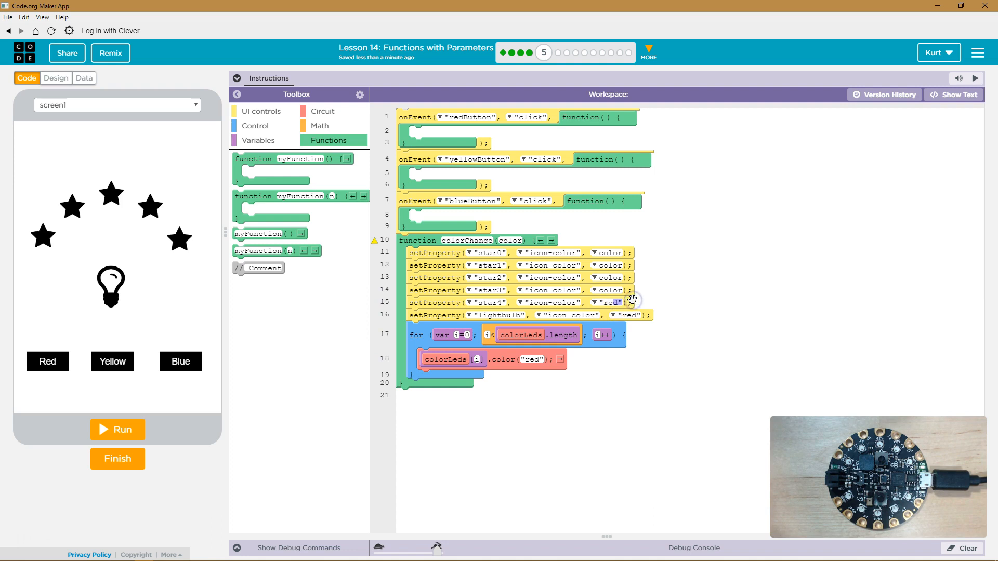
{"action": "left_click", "coordinate": [608, 303]}
{"action": "type", "text": "colo"}
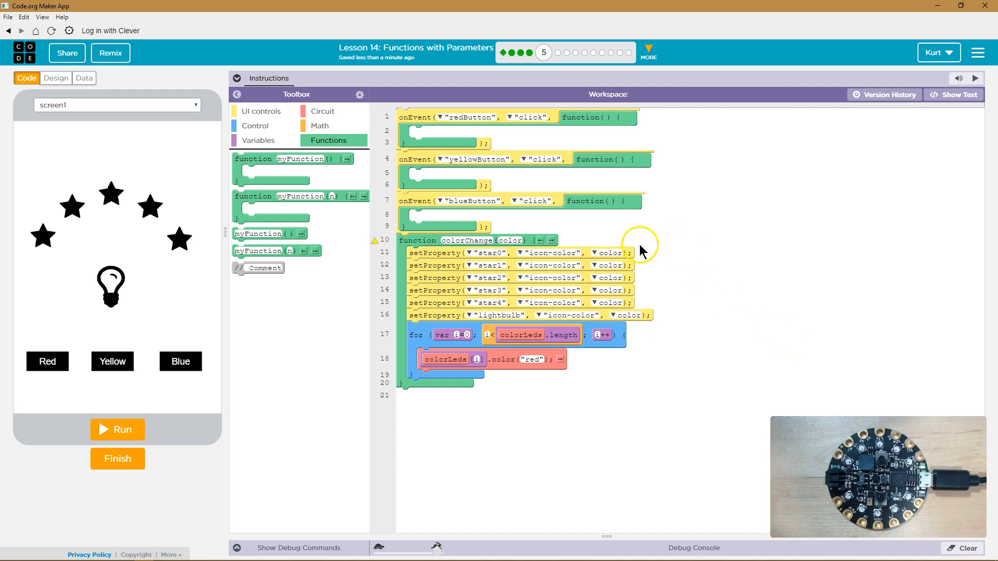
{"action": "mouse_move", "coordinate": [595, 268]}
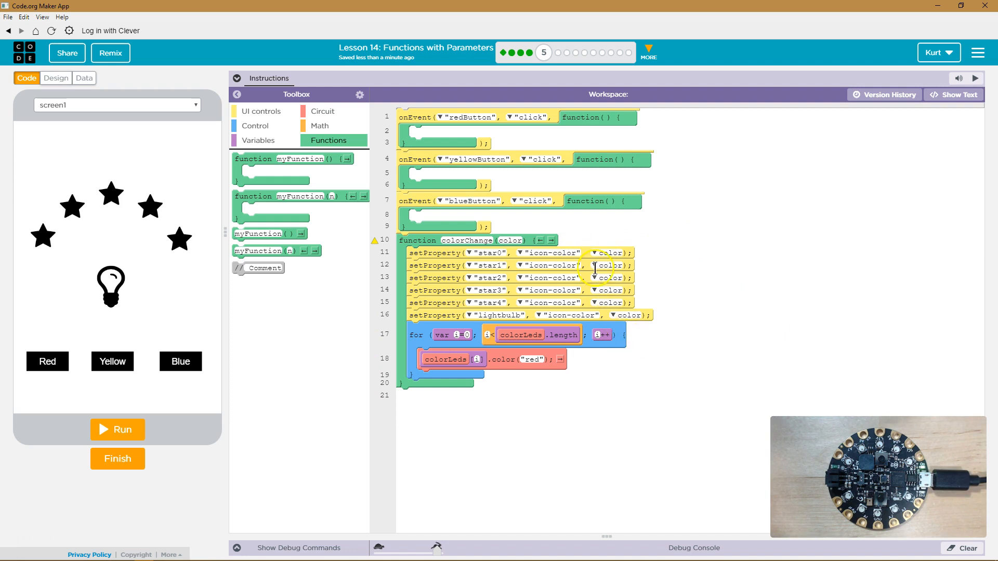
{"action": "mouse_move", "coordinate": [592, 380]}
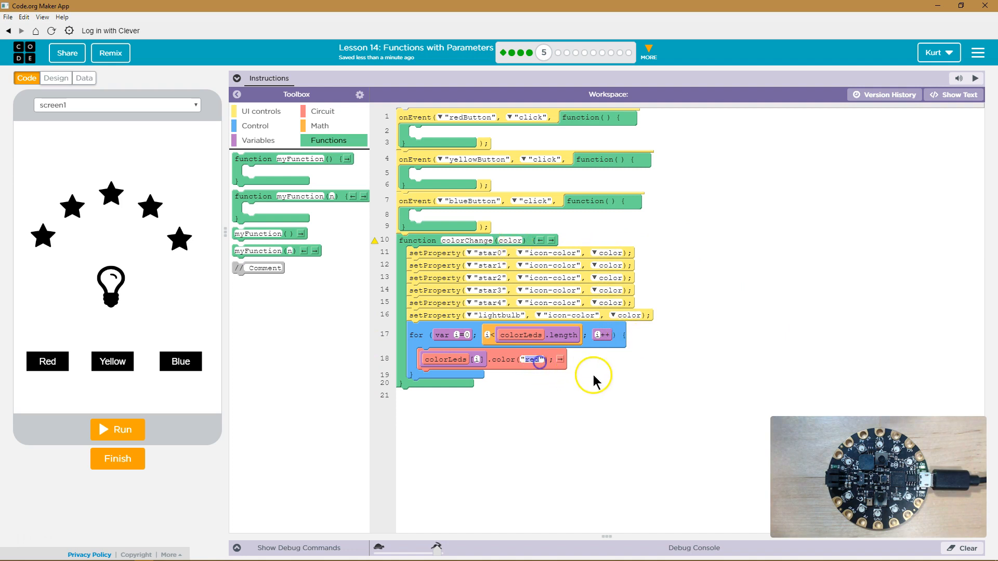
{"action": "left_click", "coordinate": [531, 359]}
{"action": "type", "text": "color"}
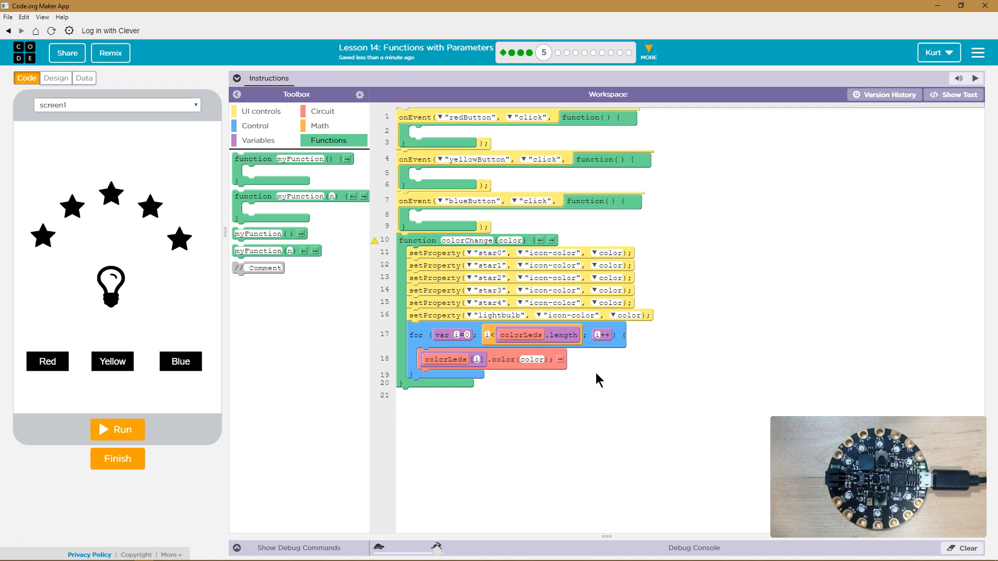
{"action": "mouse_move", "coordinate": [271, 250]}
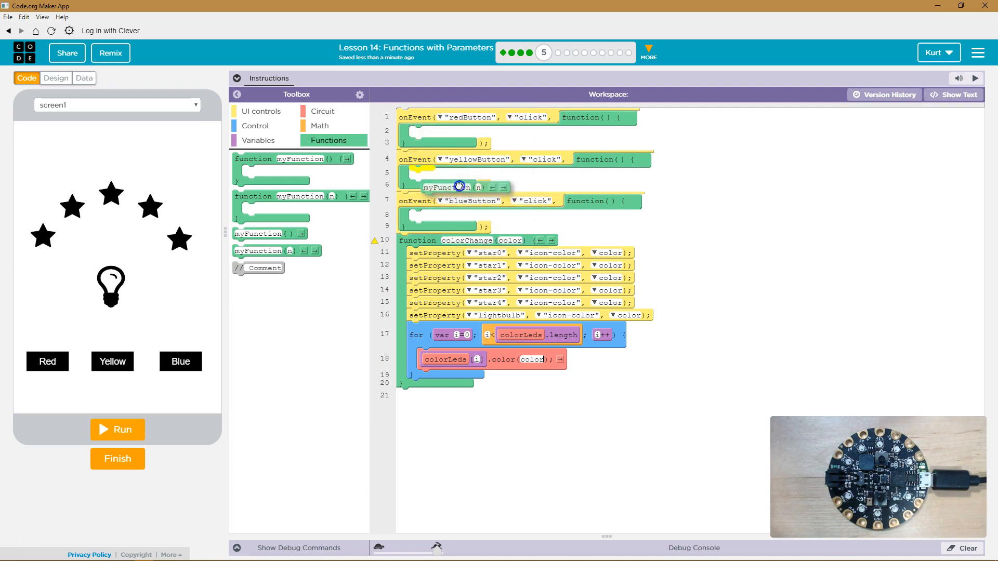
Step: Place a colorChange("blue") call inside the blueButton click event
{"action": "left_click_drag", "start_coordinate": [451, 186], "coordinate": [437, 215]}
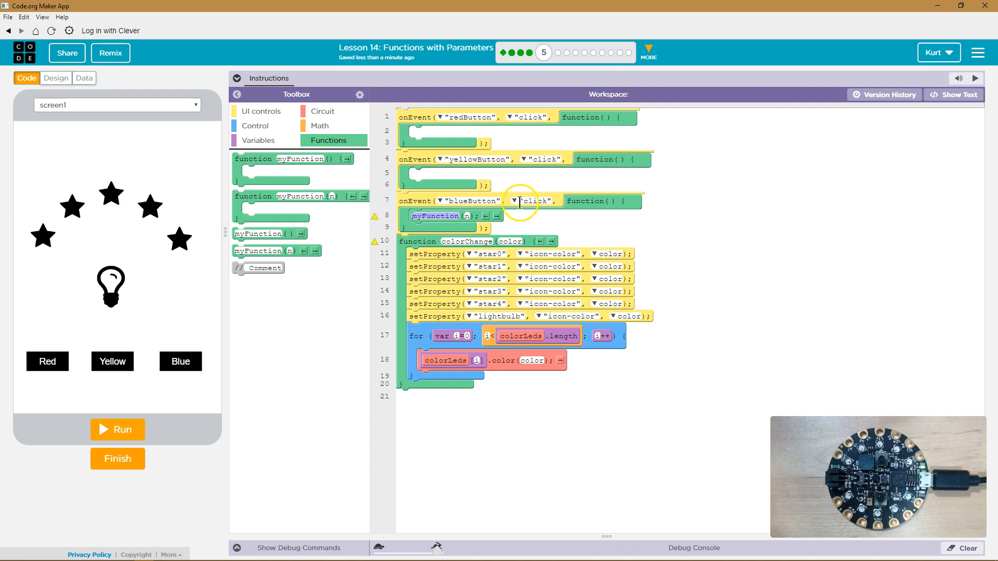
{"action": "mouse_move", "coordinate": [431, 228]}
{"action": "type", "text": "colorChange"}
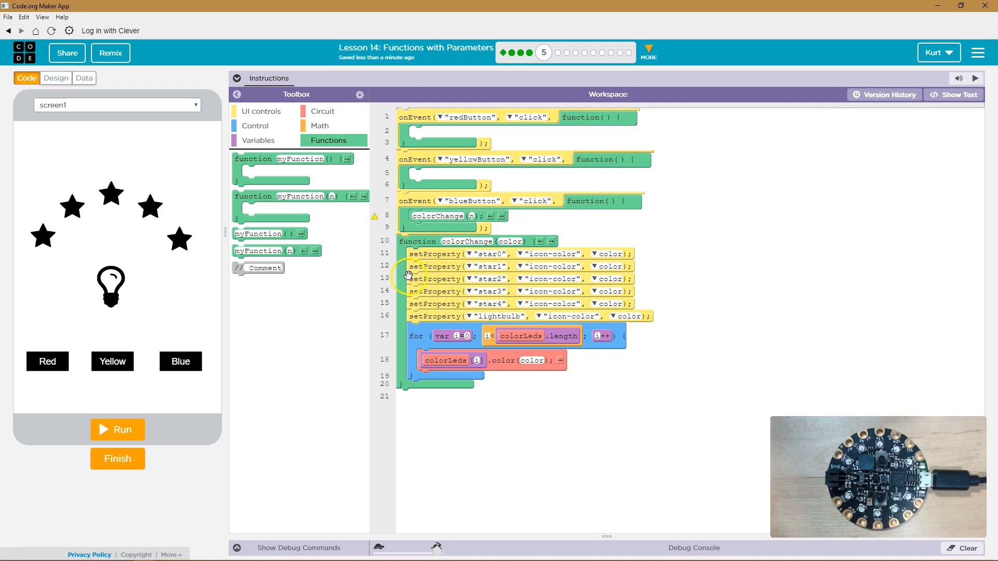
{"action": "mouse_move", "coordinate": [483, 308]}
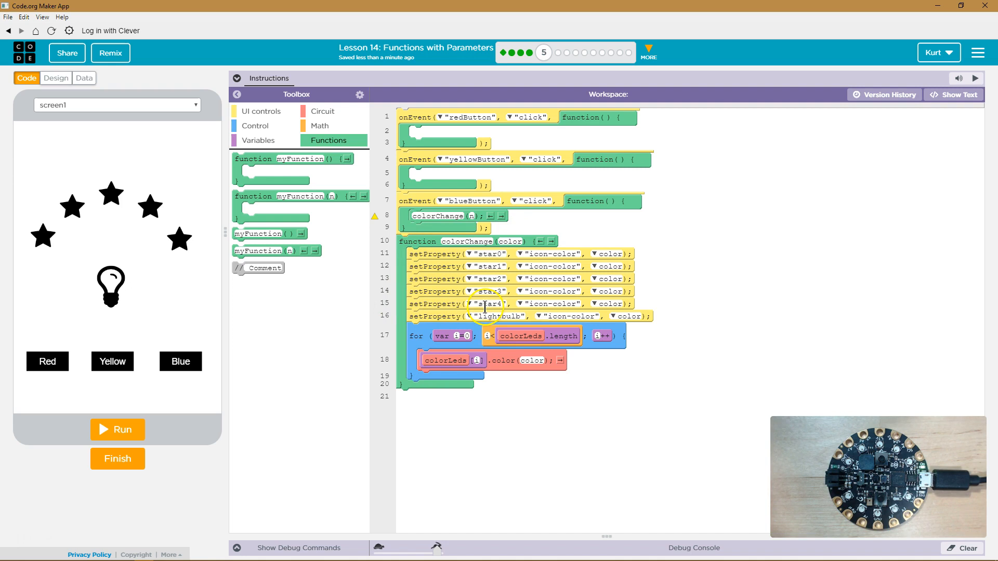
{"action": "mouse_move", "coordinate": [525, 246]}
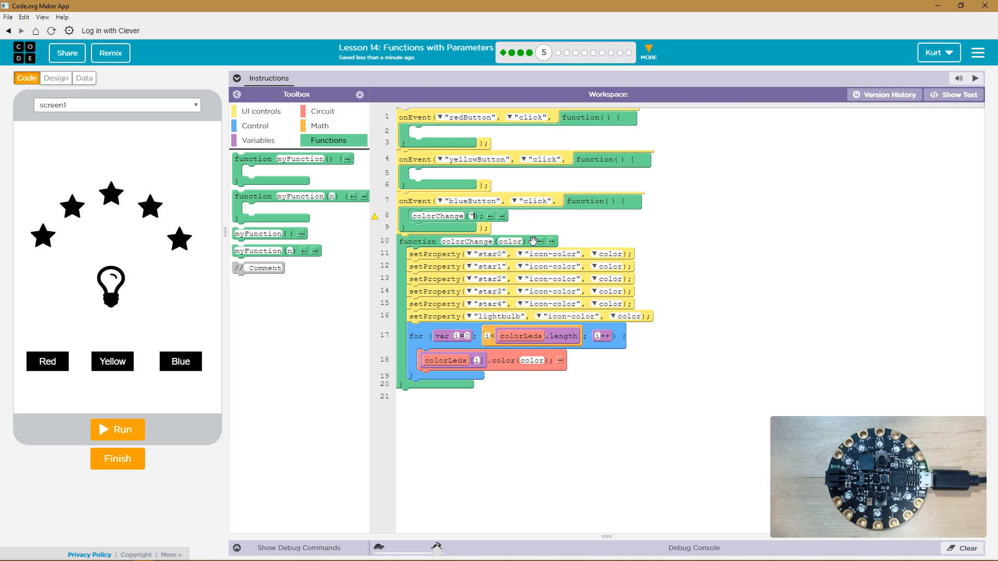
{"action": "type", "text": "blue"}
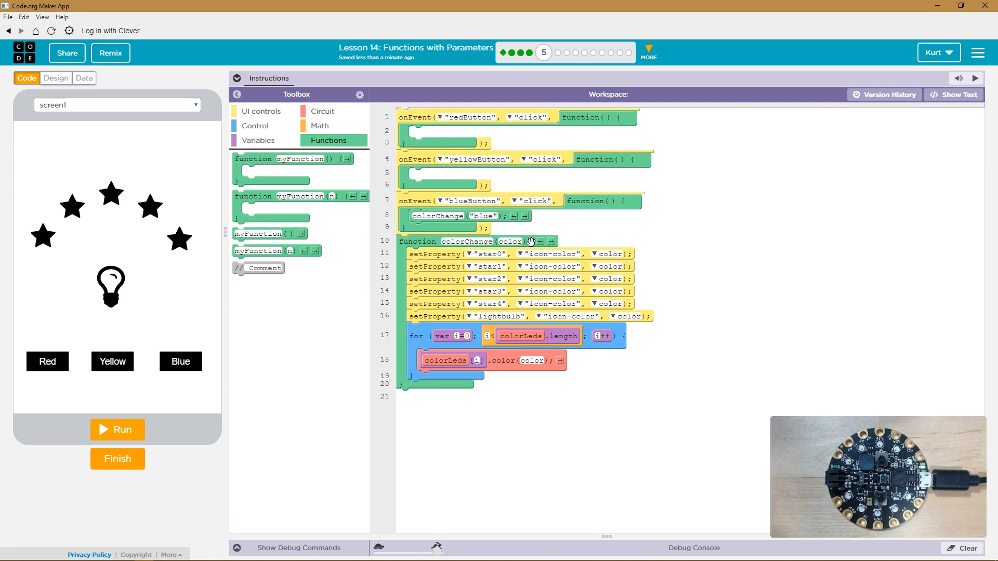
{"action": "mouse_move", "coordinate": [599, 226]}
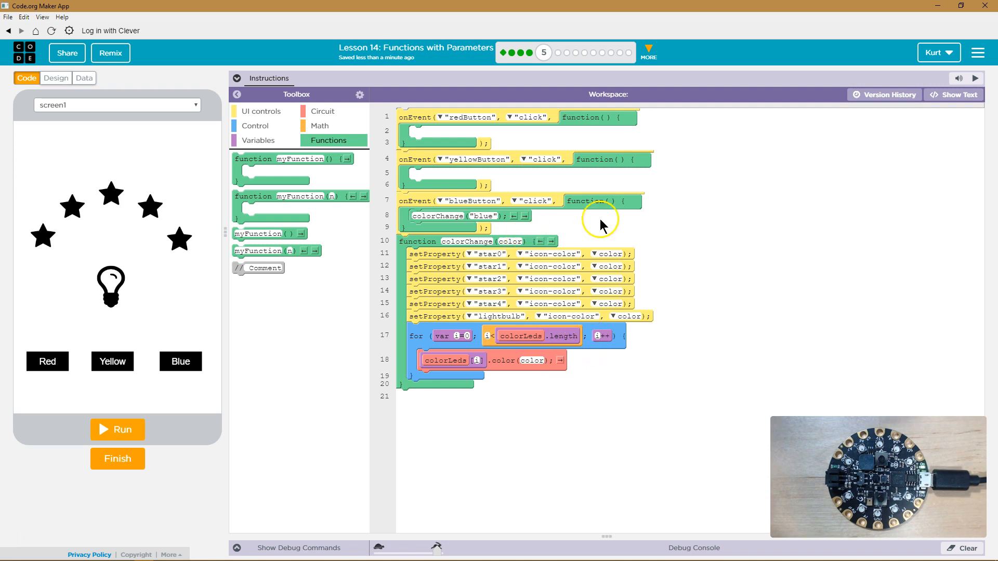
{"action": "mouse_move", "coordinate": [531, 204]}
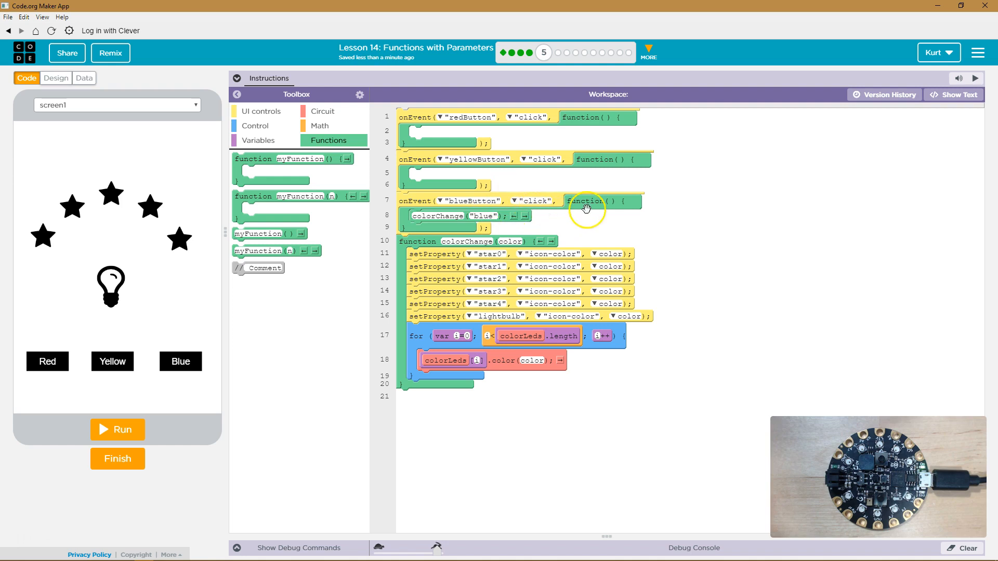
{"action": "mouse_move", "coordinate": [533, 194]}
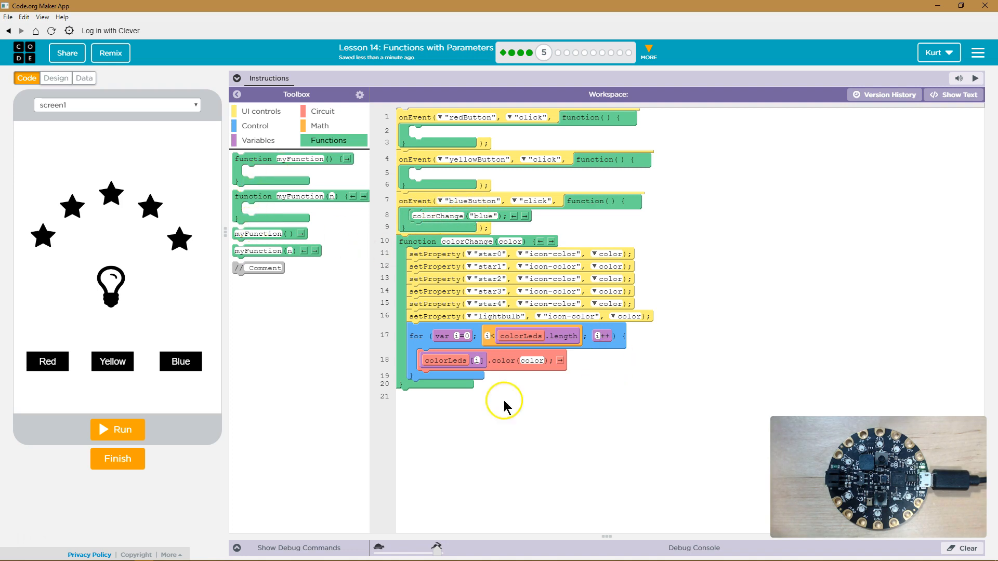
{"action": "mouse_move", "coordinate": [459, 406]}
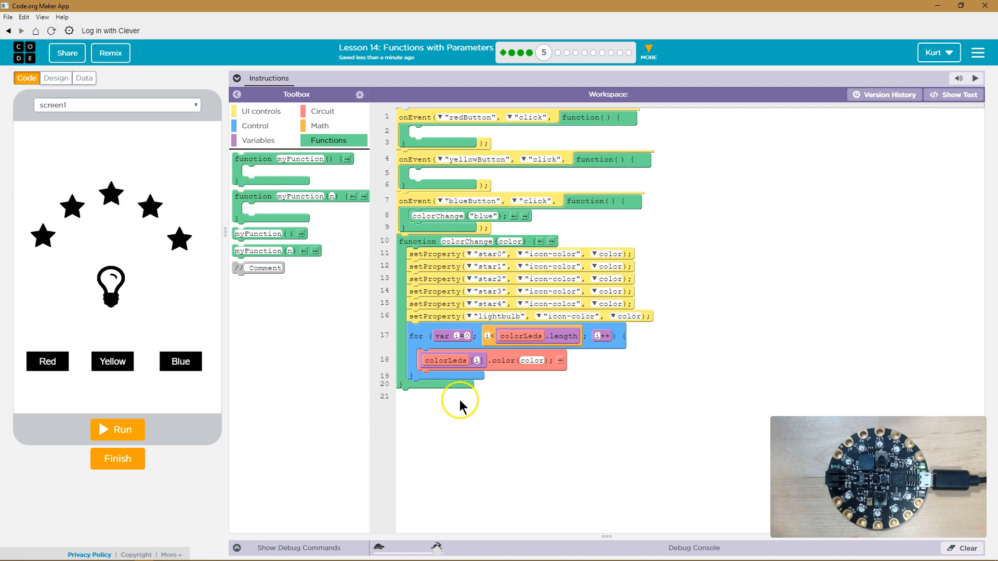
{"action": "mouse_move", "coordinate": [474, 258]}
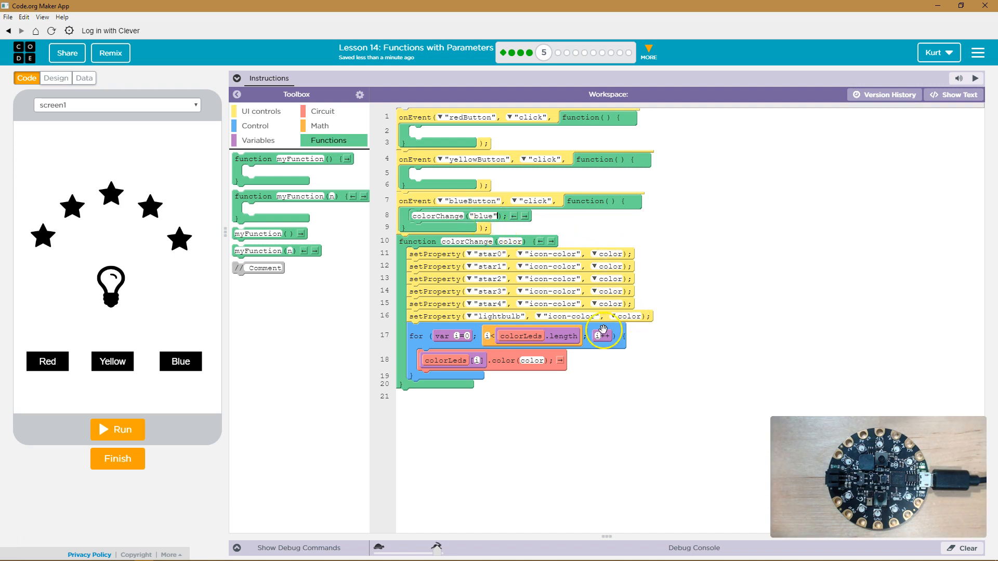
Step: Run the app, press Blue to turn everything blue, then stop it
{"action": "left_click", "coordinate": [117, 430]}
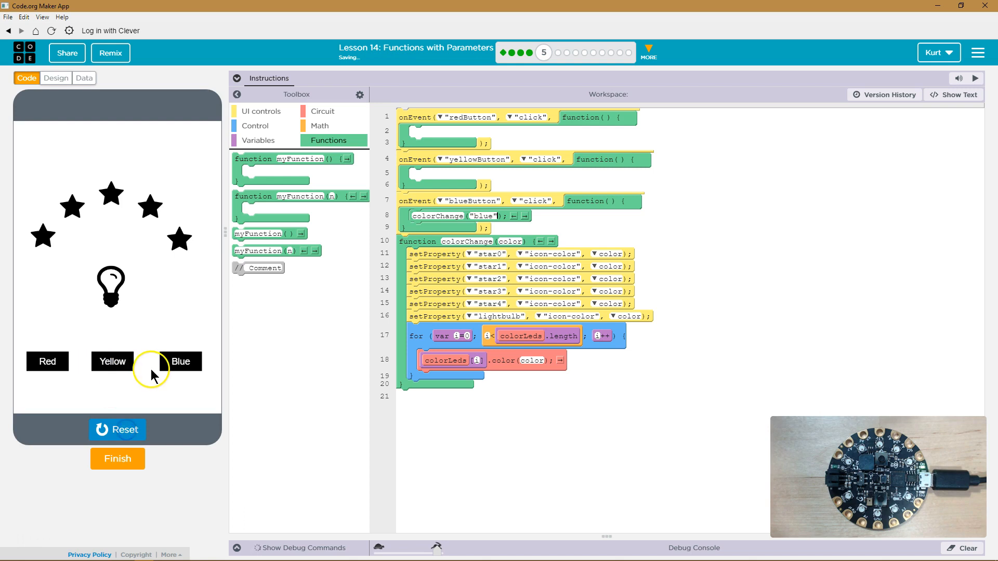
{"action": "left_click", "coordinate": [180, 361]}
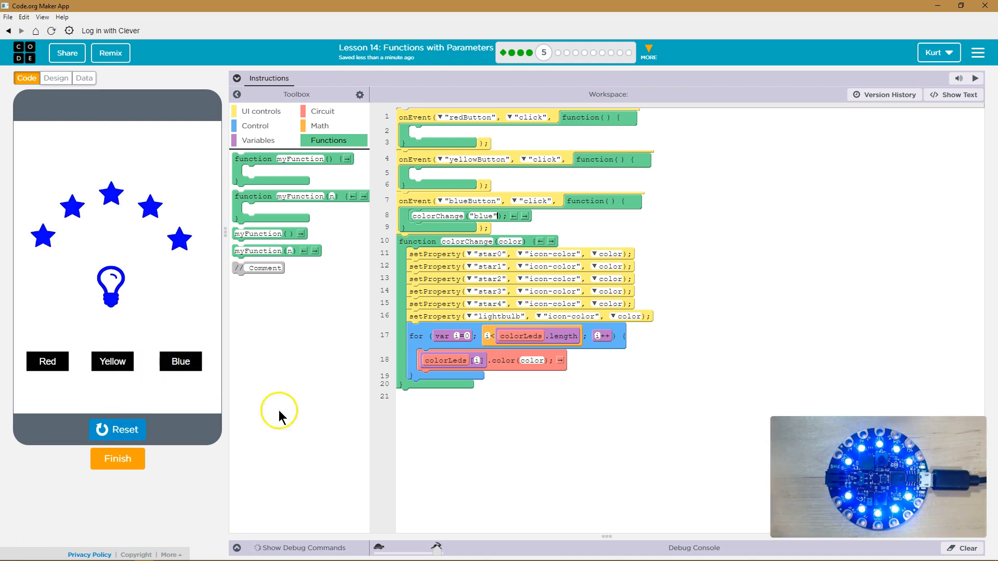
{"action": "mouse_move", "coordinate": [391, 413]}
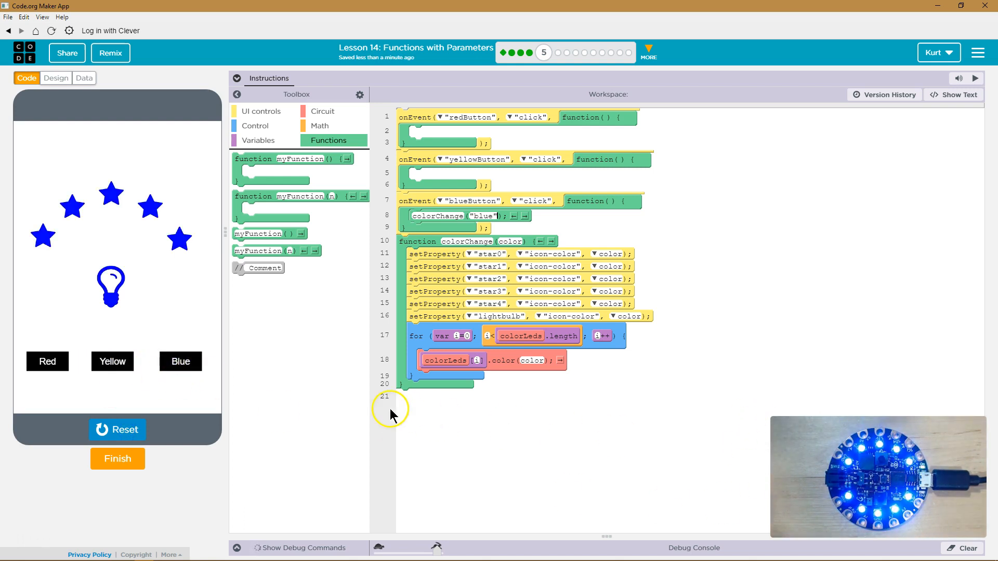
{"action": "left_click", "coordinate": [117, 430]}
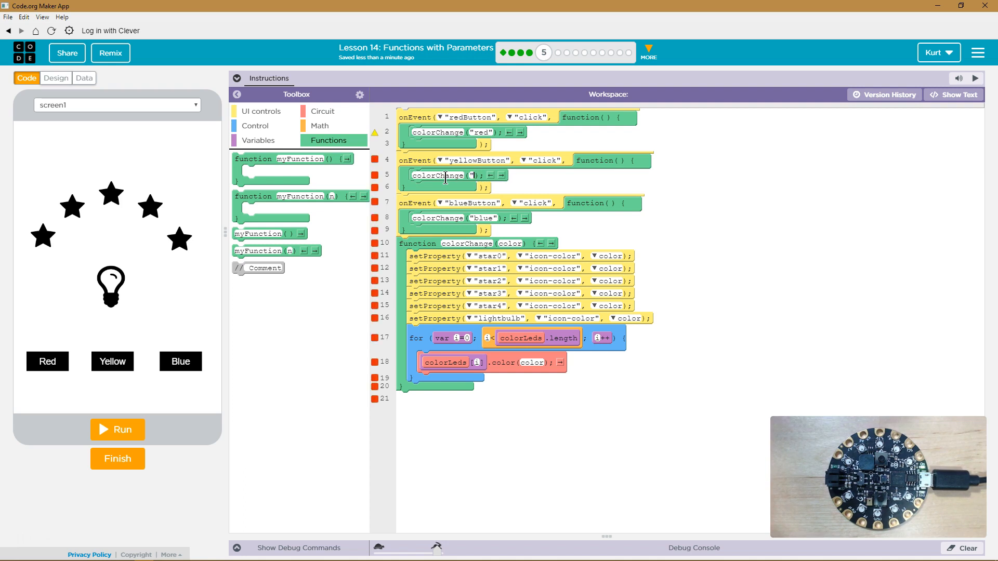
Step: Pass "yellow" to the yellow button's colorChange call, then press Blue to test
{"action": "type", "text": "yellow"}
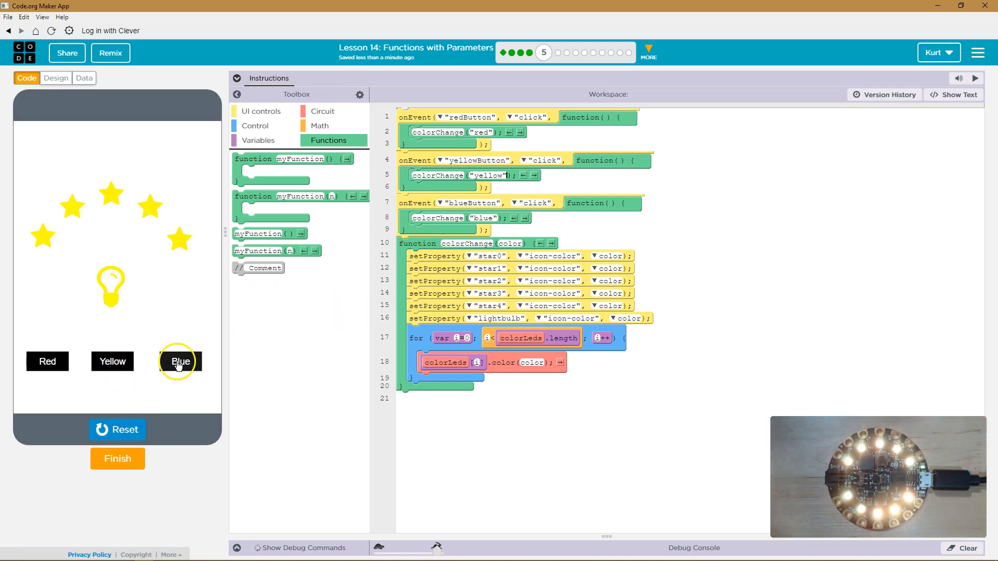
{"action": "left_click", "coordinate": [180, 361]}
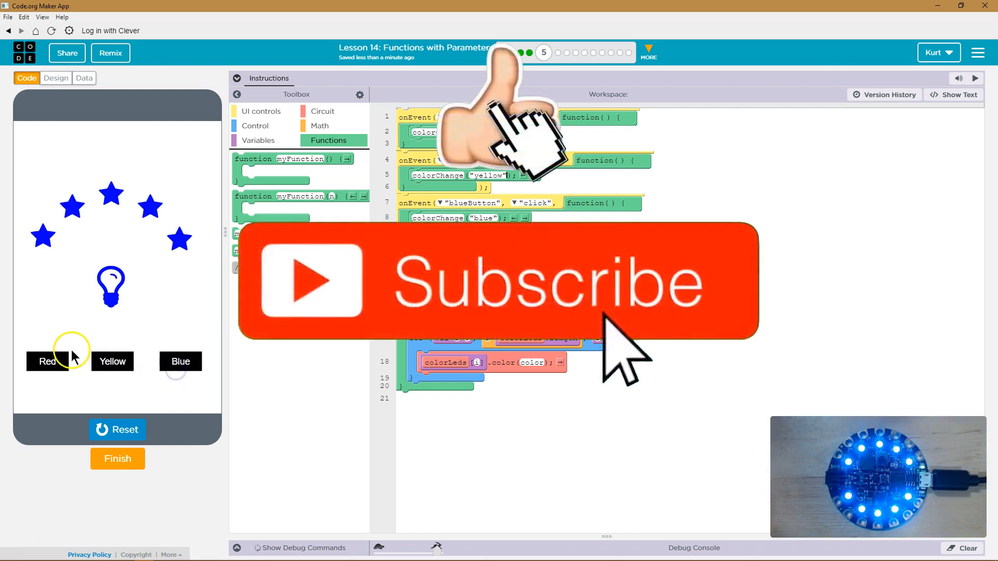